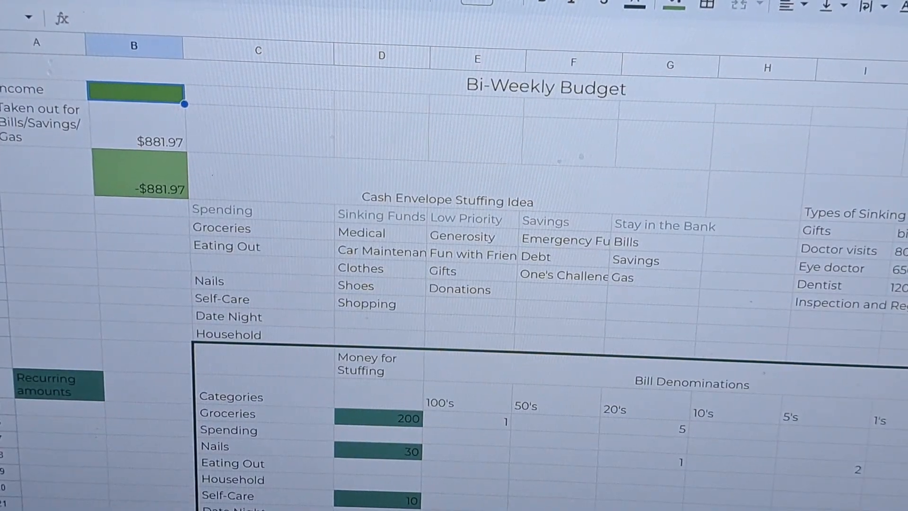
Enter 1432 as the income amount at the top of the budget.
text(1432)
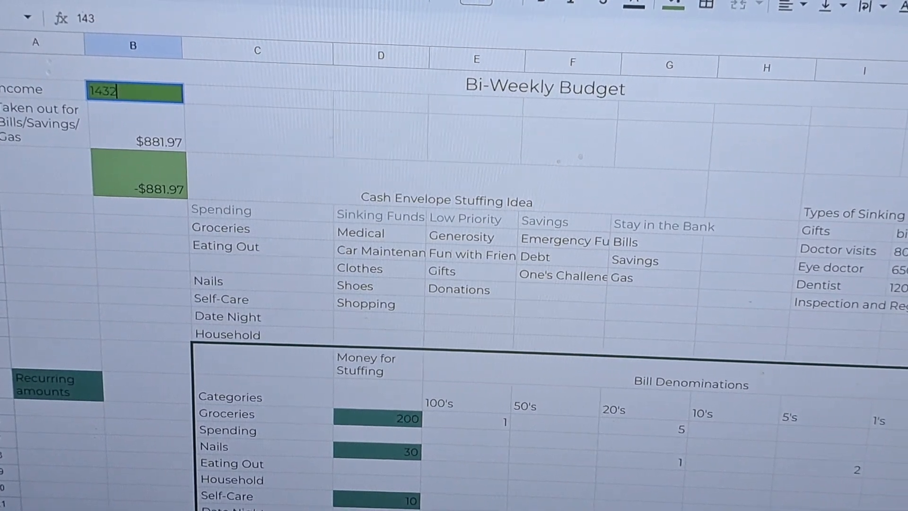
key(enter)
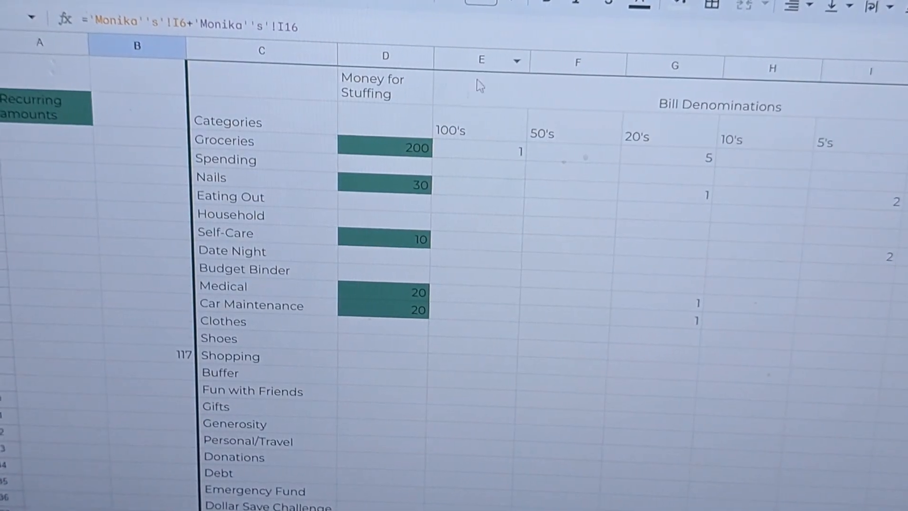
Enter 550 as the Money for Stuffing total beside Categories.
click(384, 120)
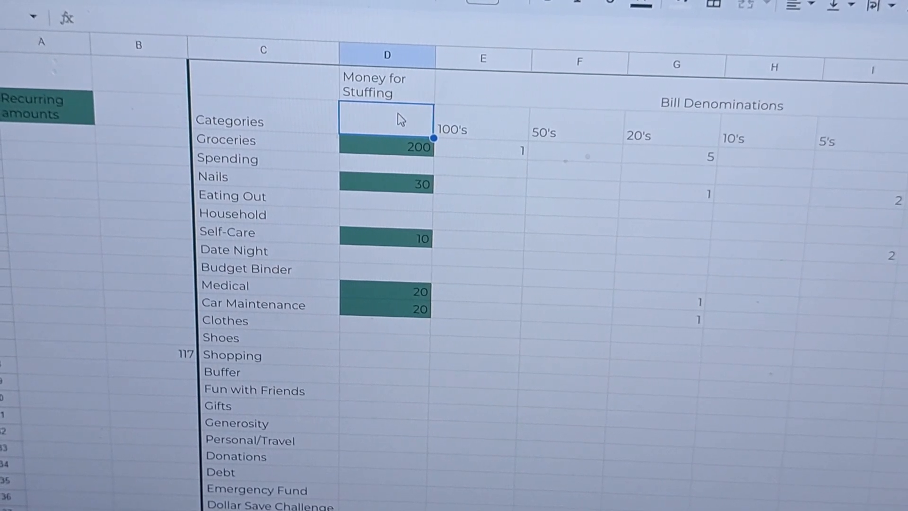
text(550)
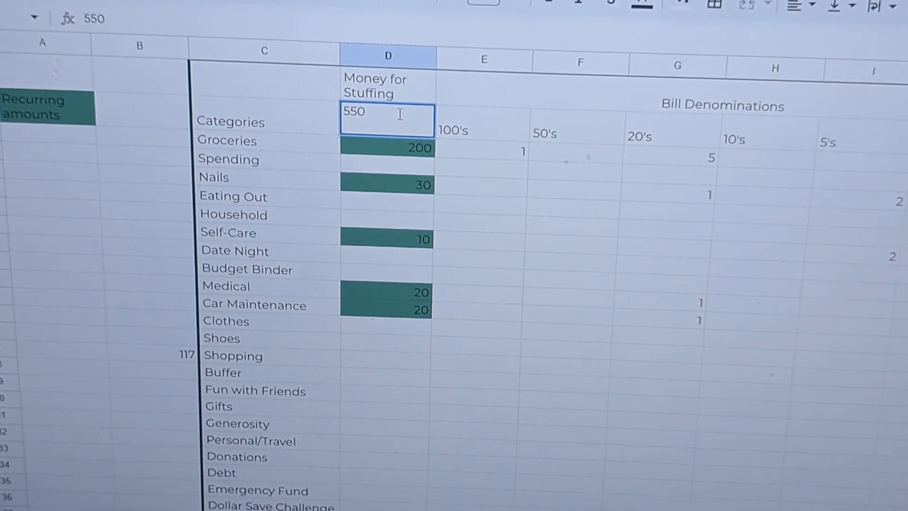
click(386, 148)
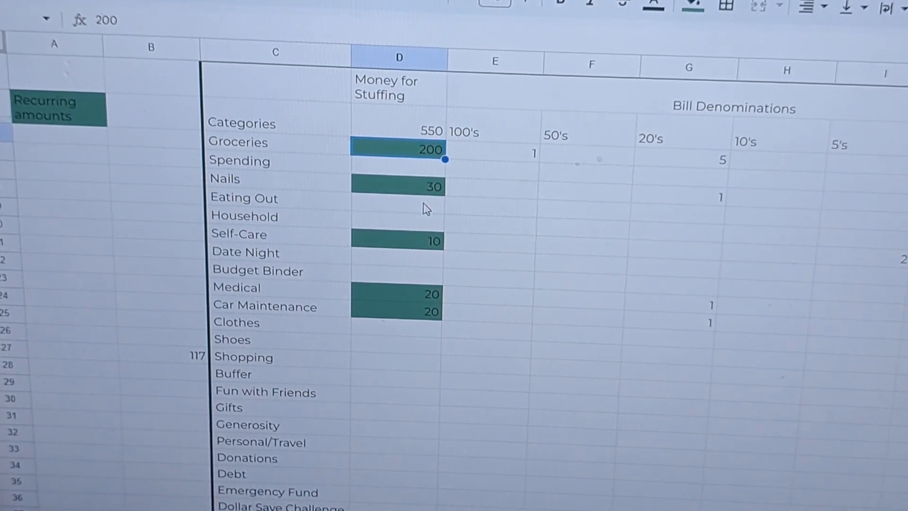
Enter stuffing amounts Eating Out 30, Household 50, then 25 and Clothes 15.
click(398, 207)
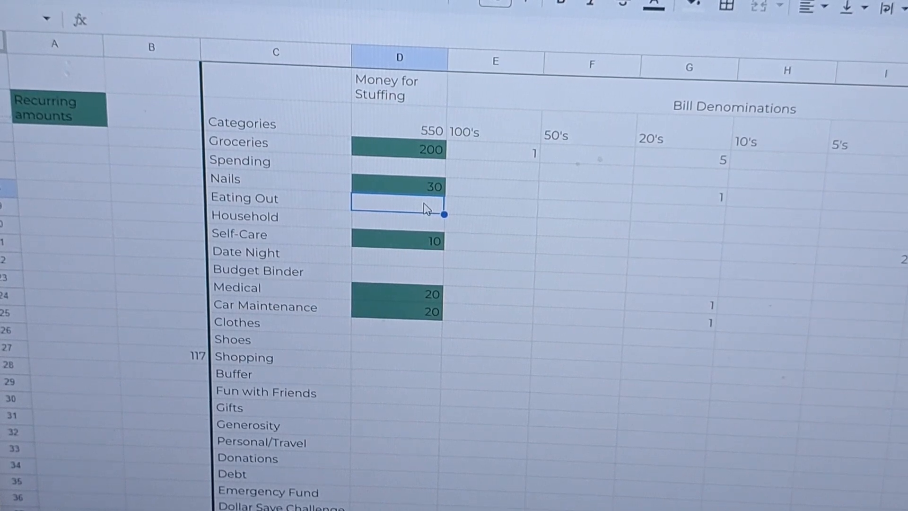
text(30)
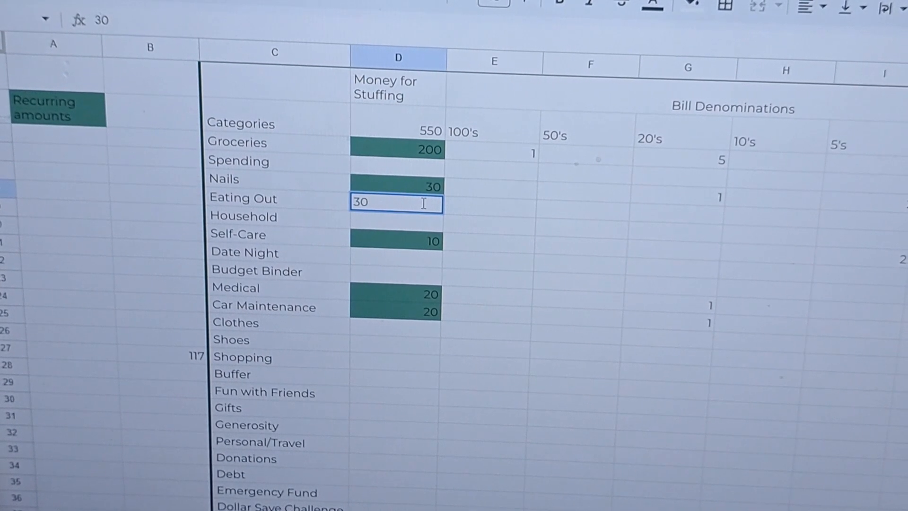
key(Enter)
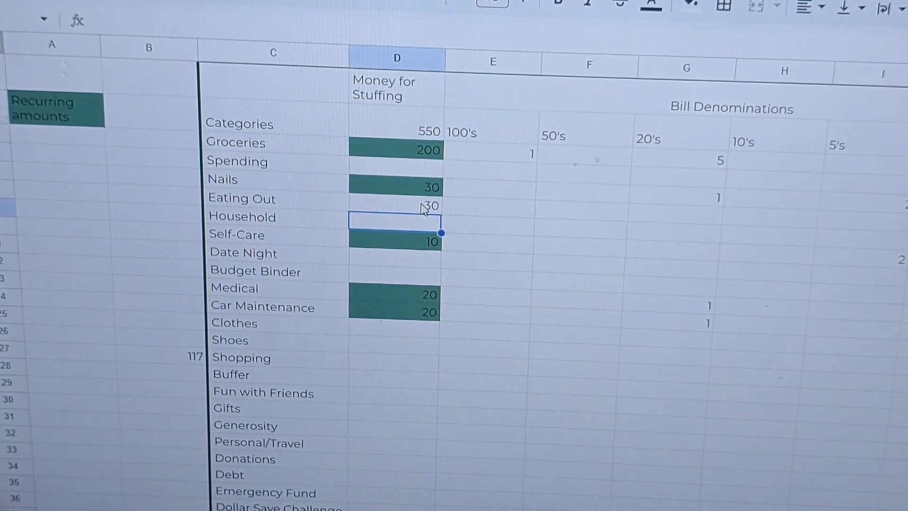
text(50)
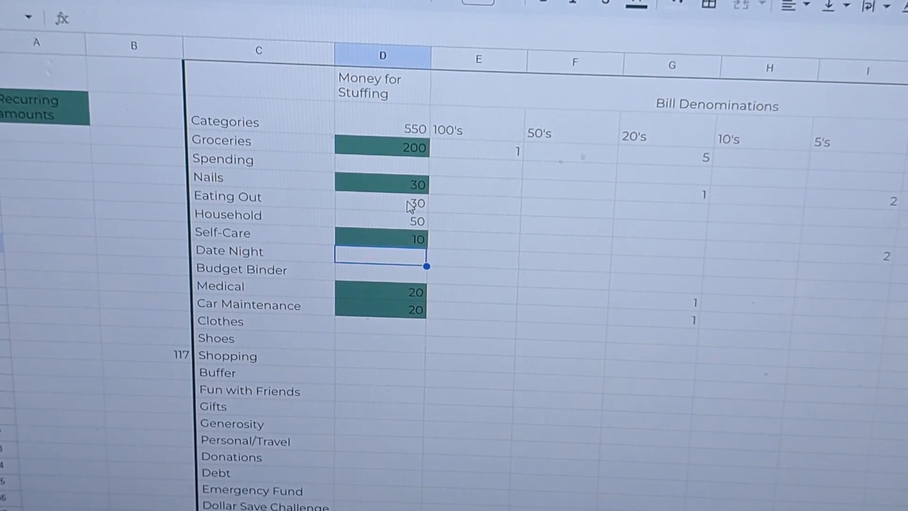
text(25)
click(381, 270)
text(15)
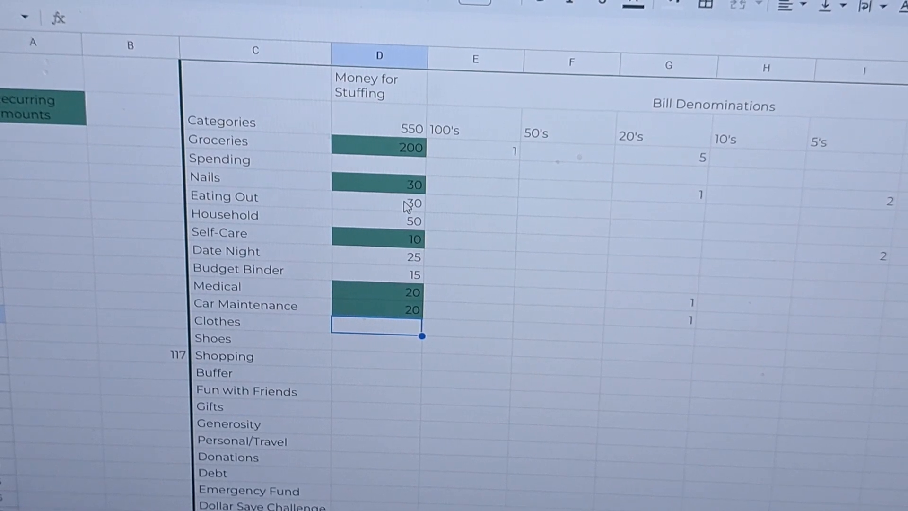
text(1)
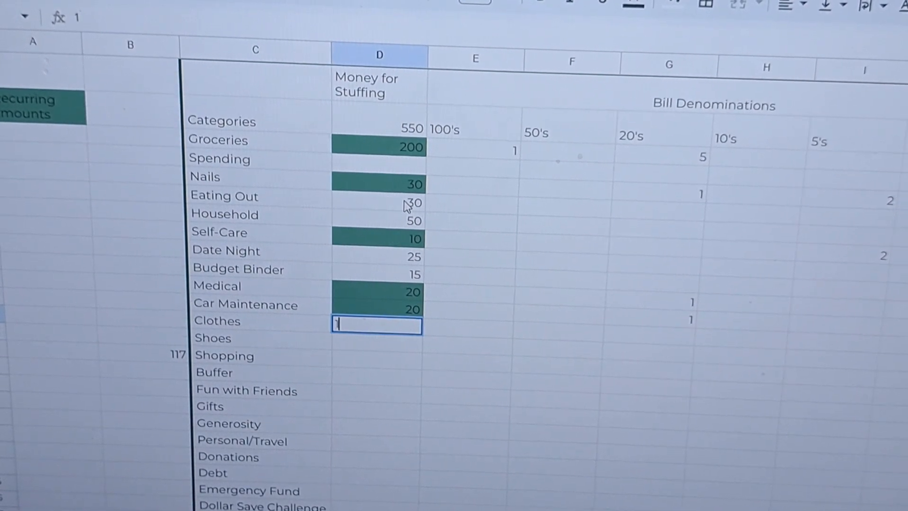
key(enter)
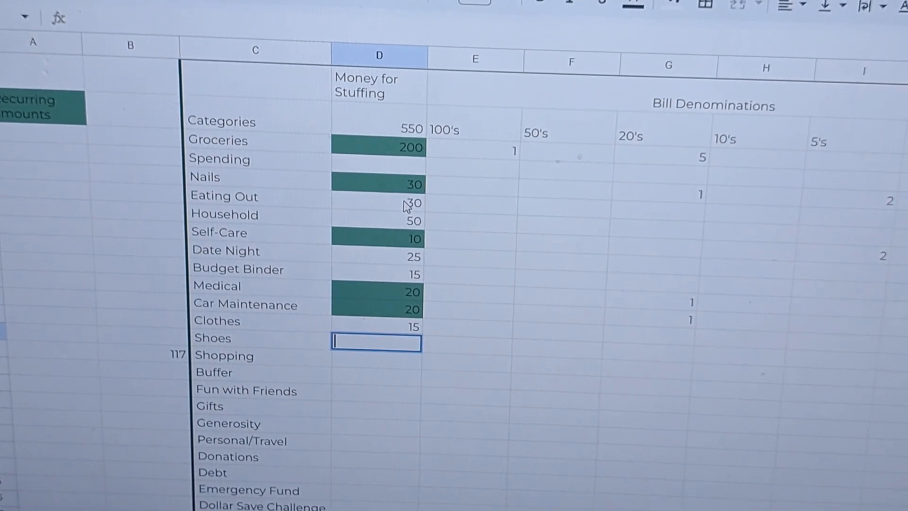
Enter Shopping 60, Buffer 15, Gifts 5 and Personal/Travel 40.
text(60)
click(376, 373)
text(5)
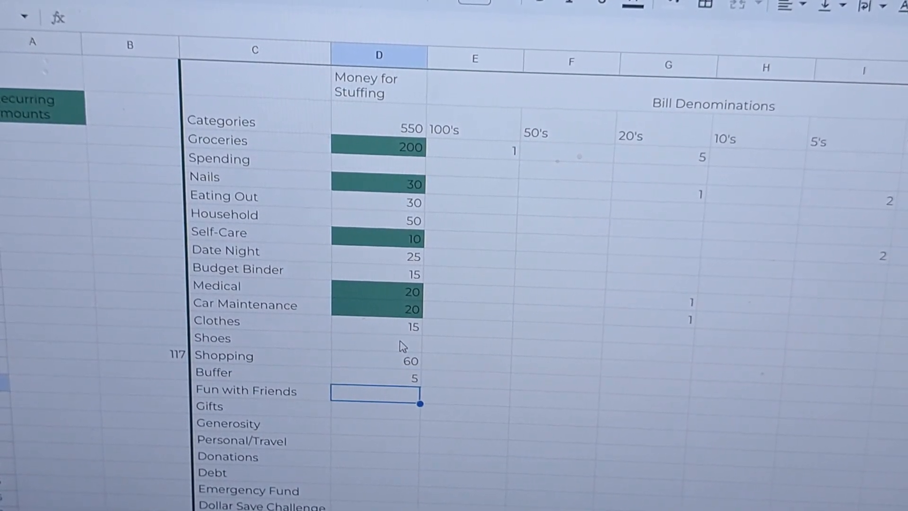
text(15)
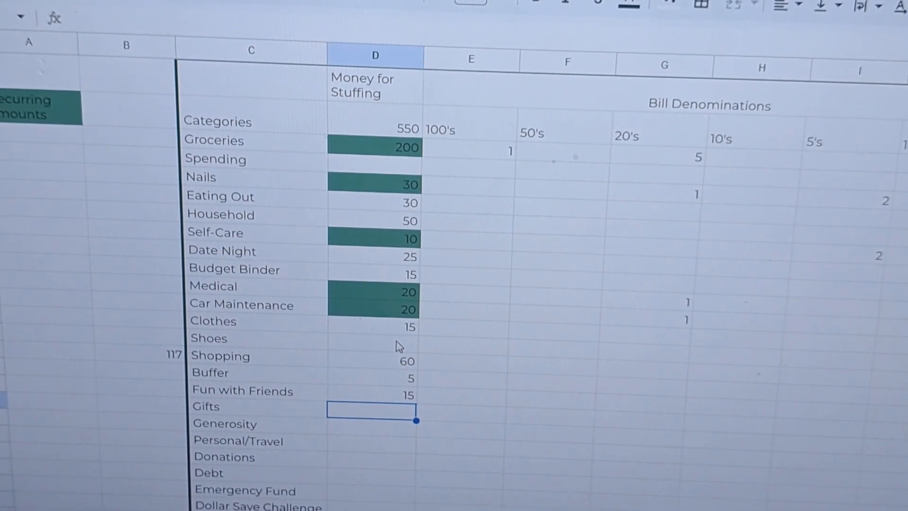
text(5)
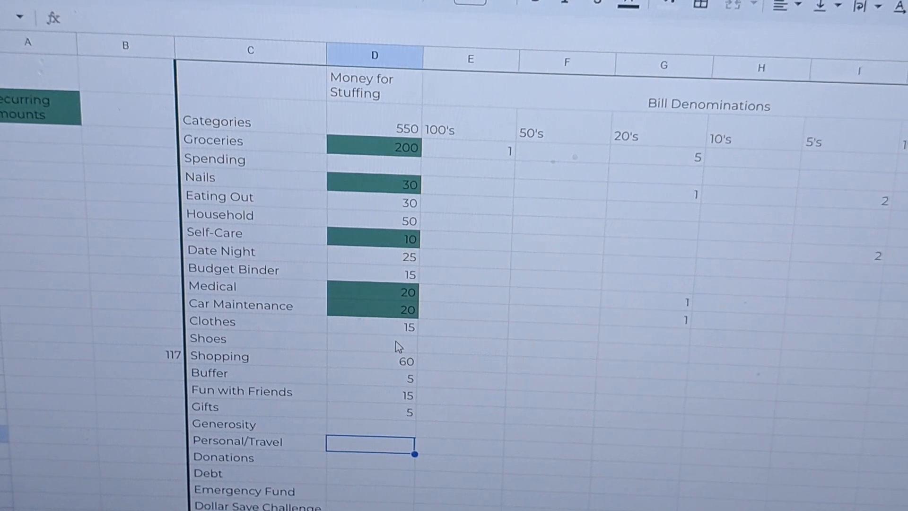
text(40)
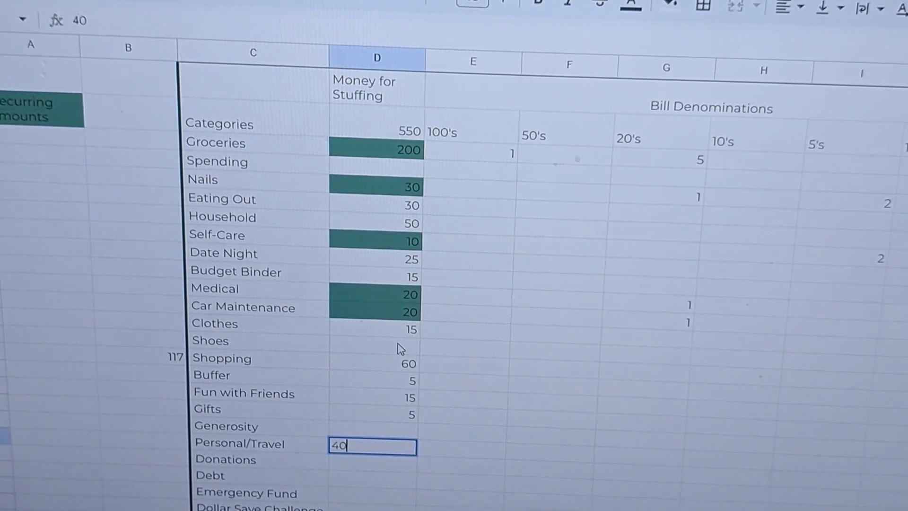
key(enter)
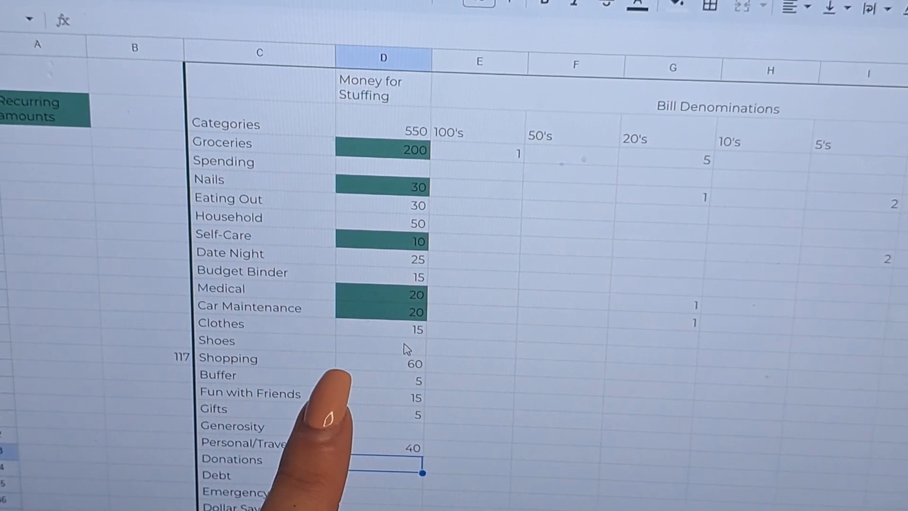
mouse_move(324, 406)
text(5)
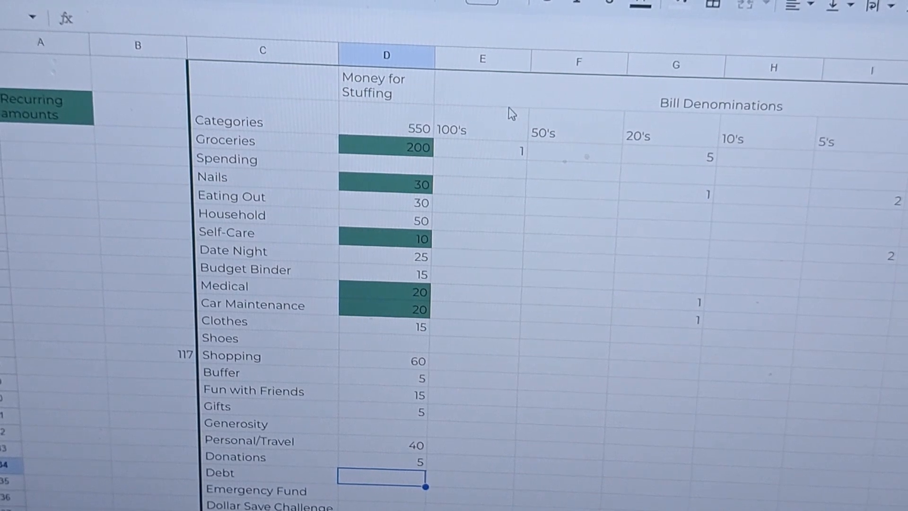
mouse_move(388, 181)
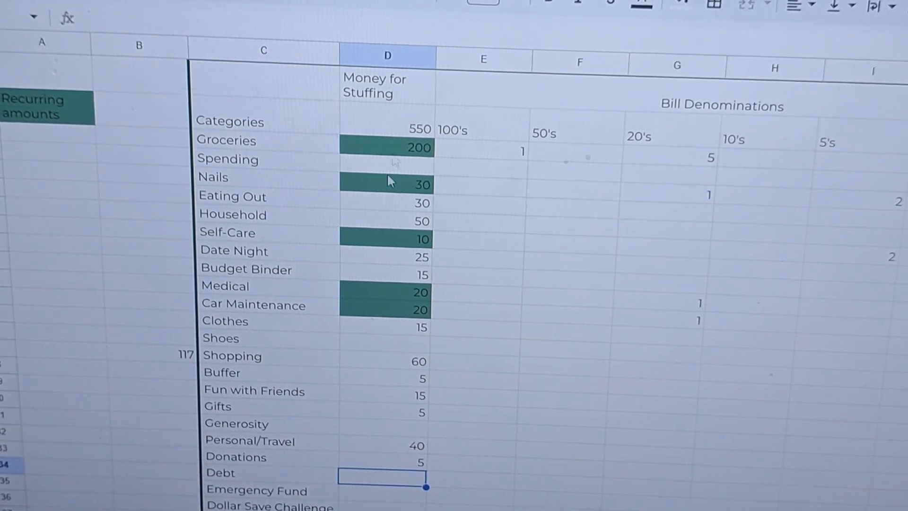
Scroll down the category list toward the Donations row.
scroll(down, 3)
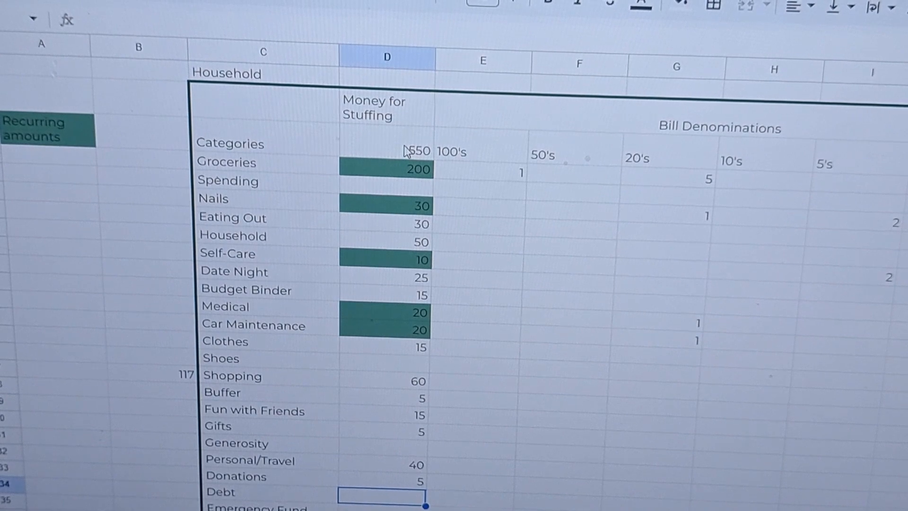
click(382, 144)
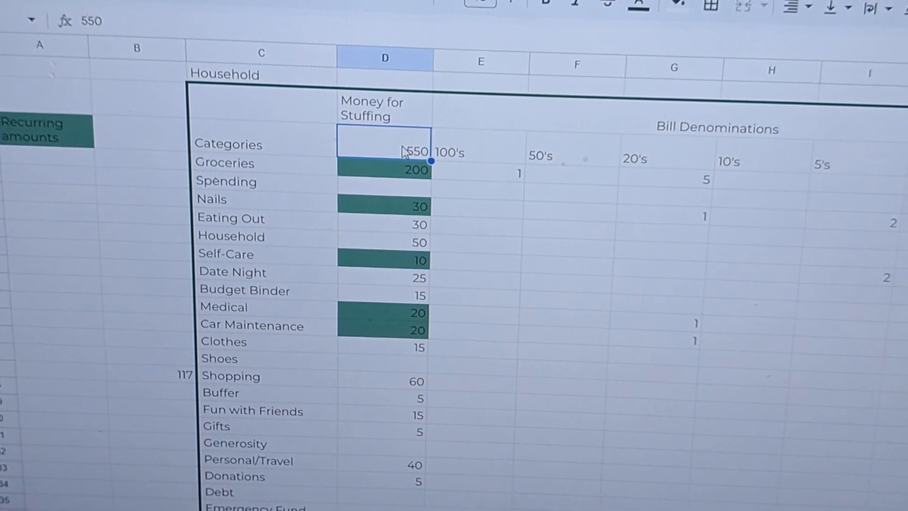
key(Delete)
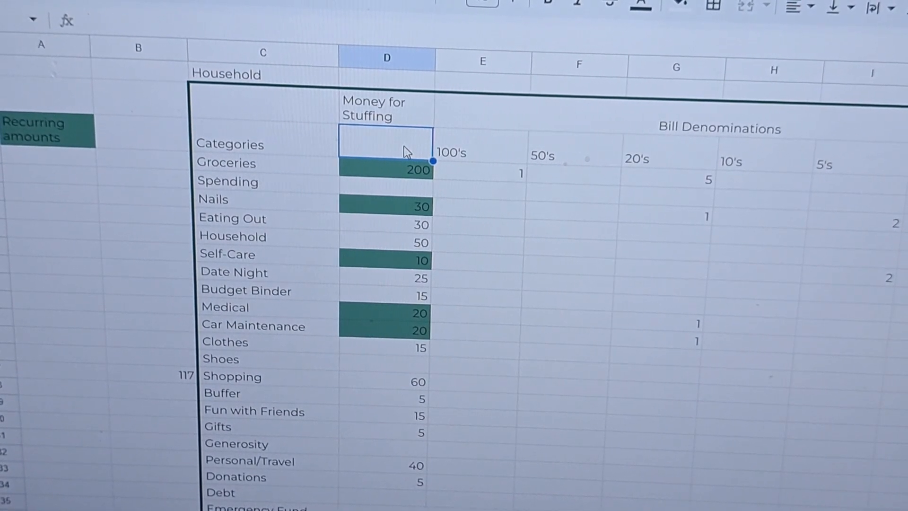
right_click(385, 144)
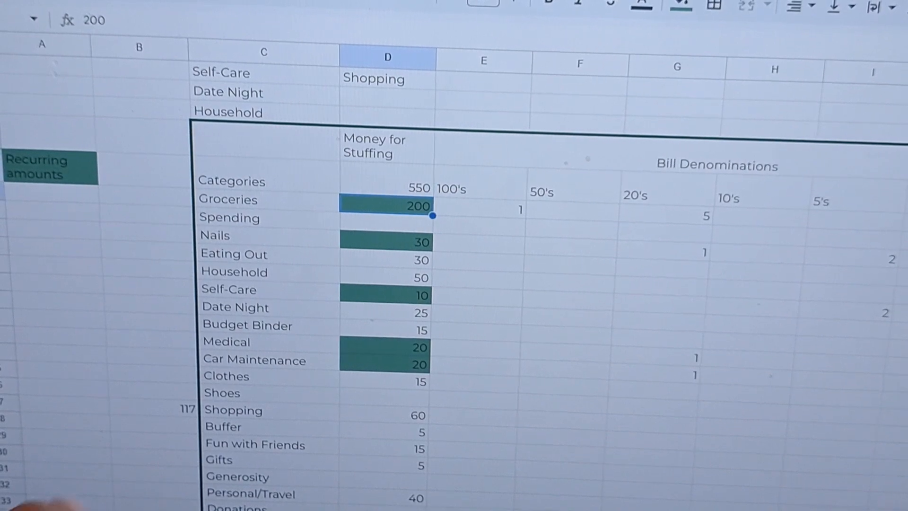
scroll(down, 3)
text(20)
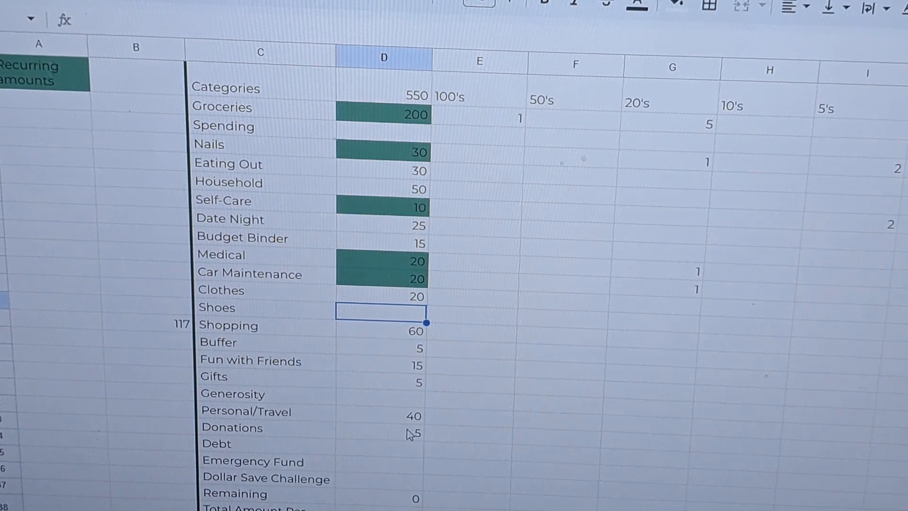
Set Personal/Travel back to 40 and move down to the bill denominations grid.
click(380, 415)
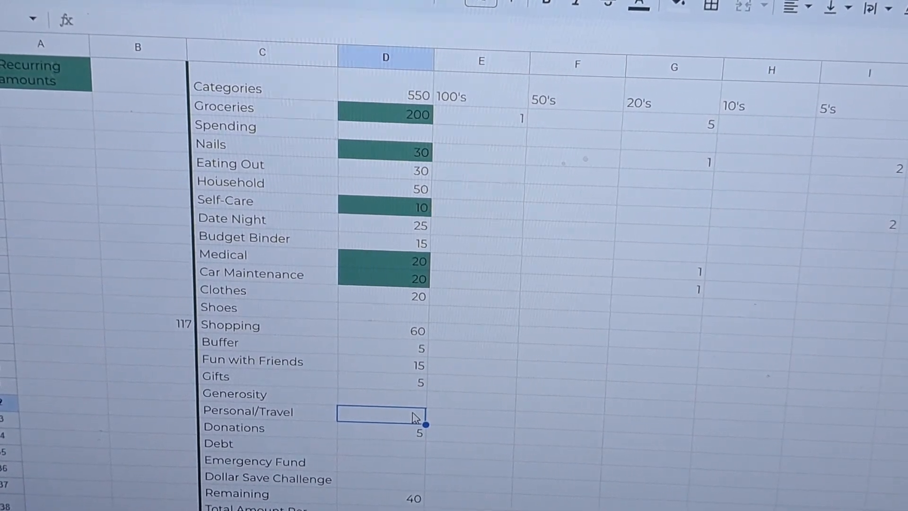
text(40)
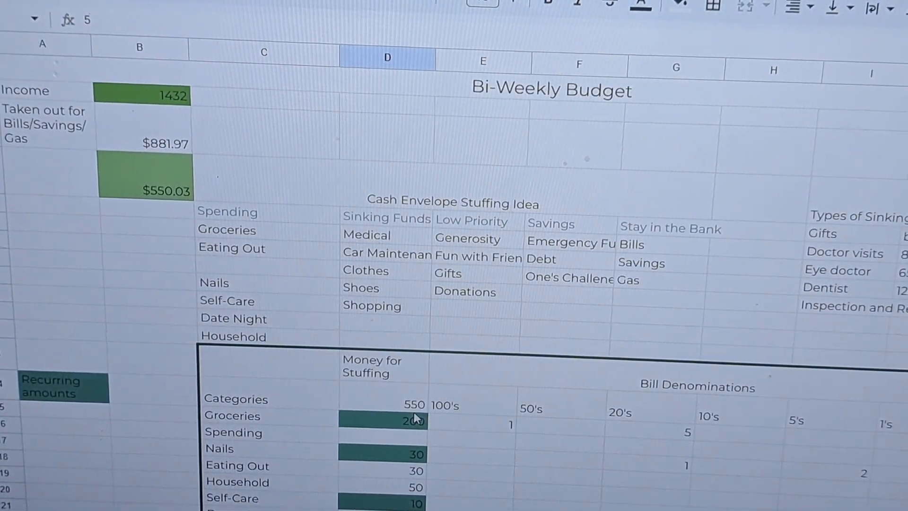
scroll(down, 3)
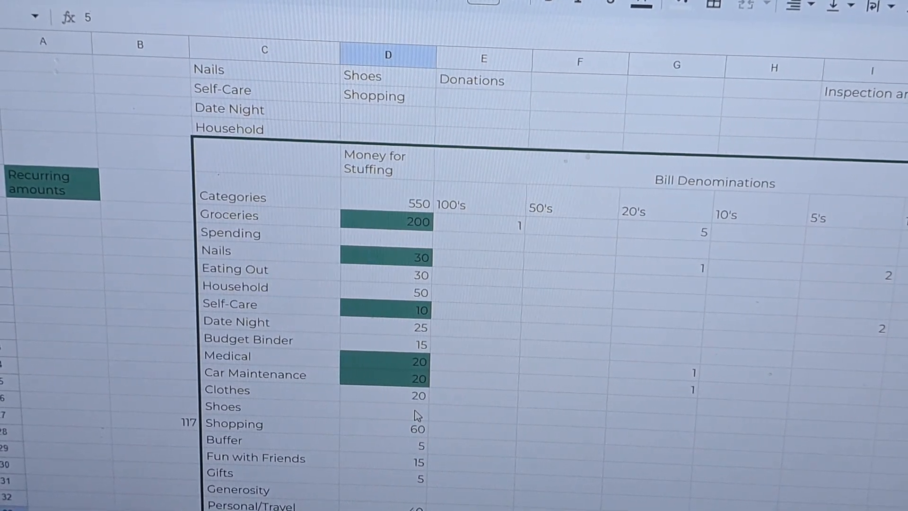
scroll(down, 3)
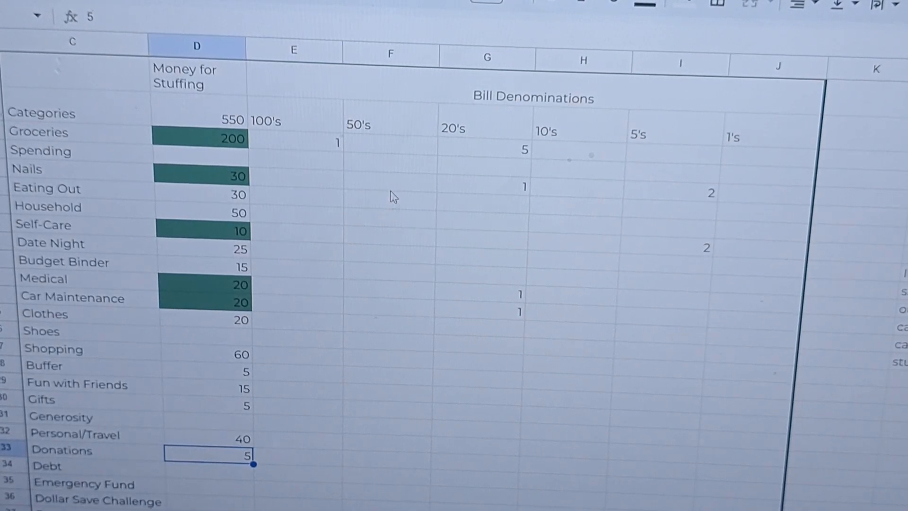
mouse_move(425, 152)
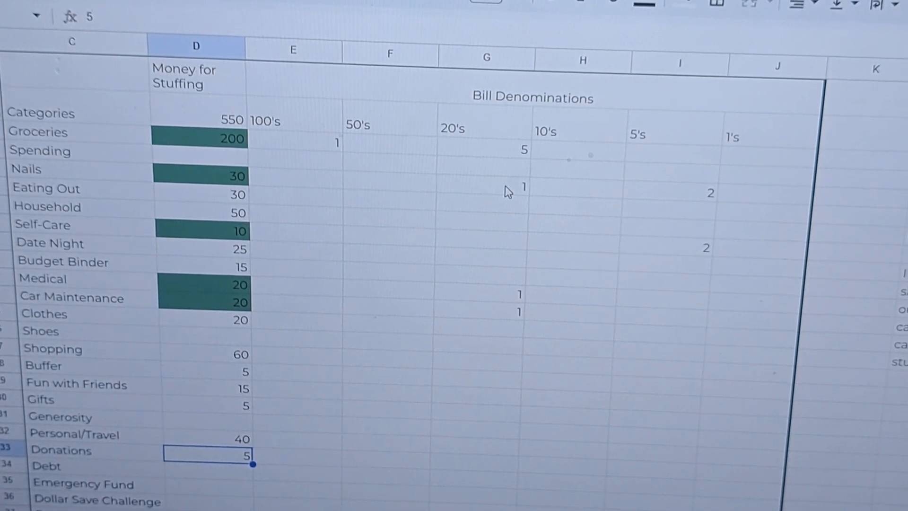
mouse_move(577, 223)
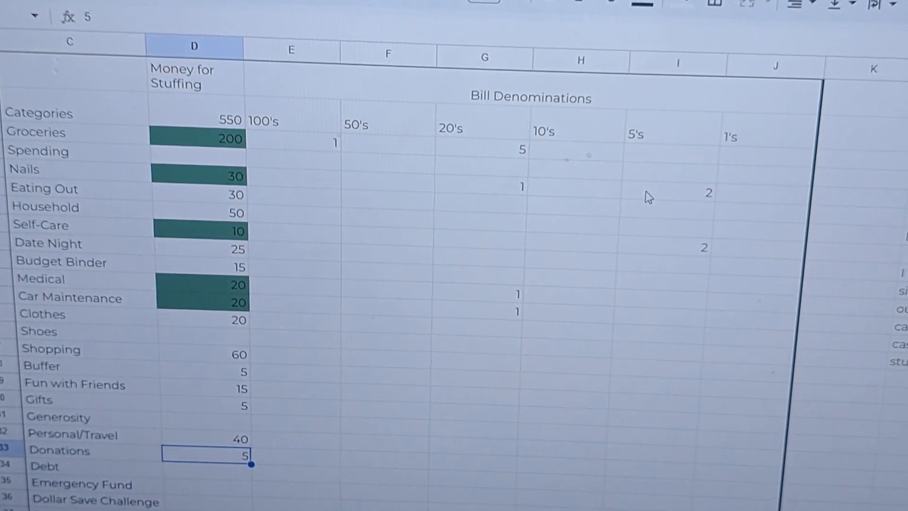
mouse_move(517, 210)
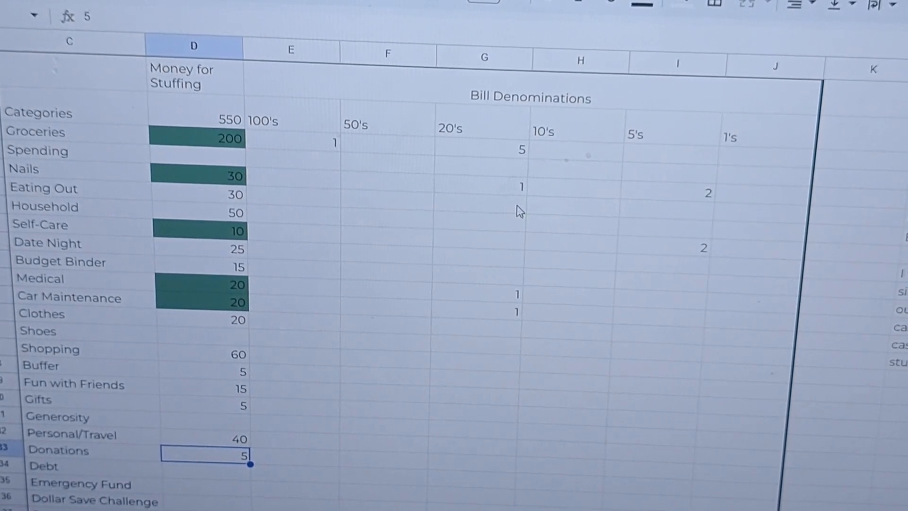
Enter bill counts: Self-Care 2 twenties, Budget Binder 1 five, Buffer 3 twenties.
click(474, 208)
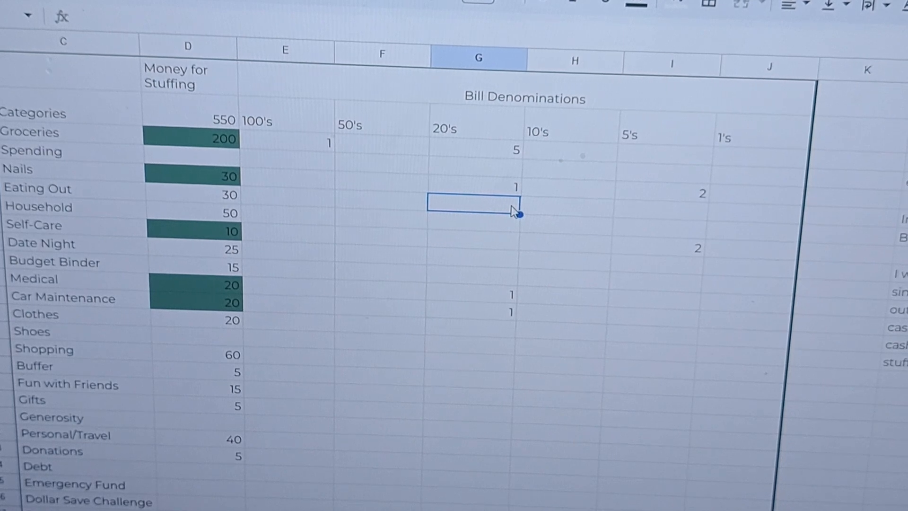
click(660, 210)
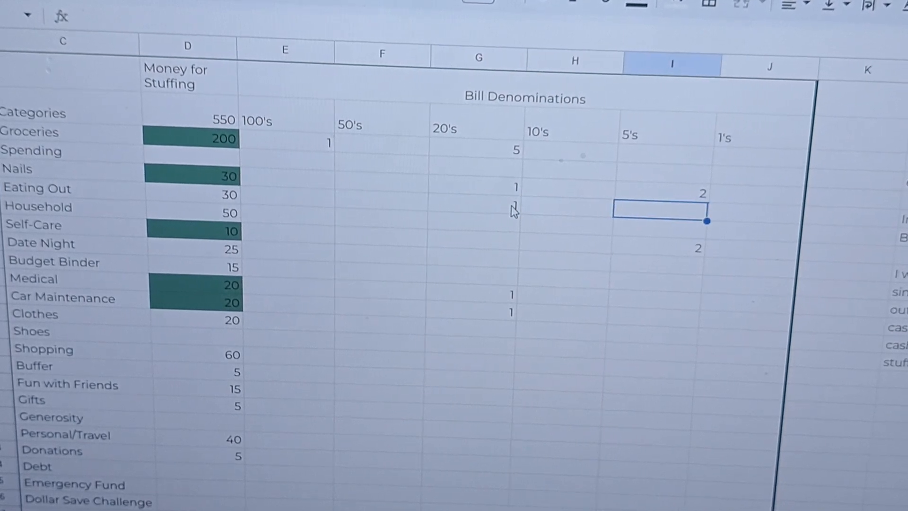
click(469, 212)
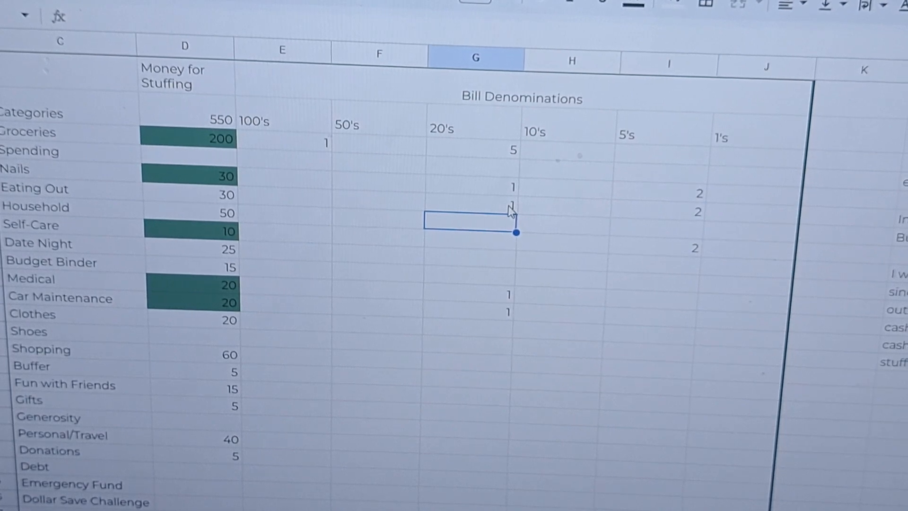
text(2)
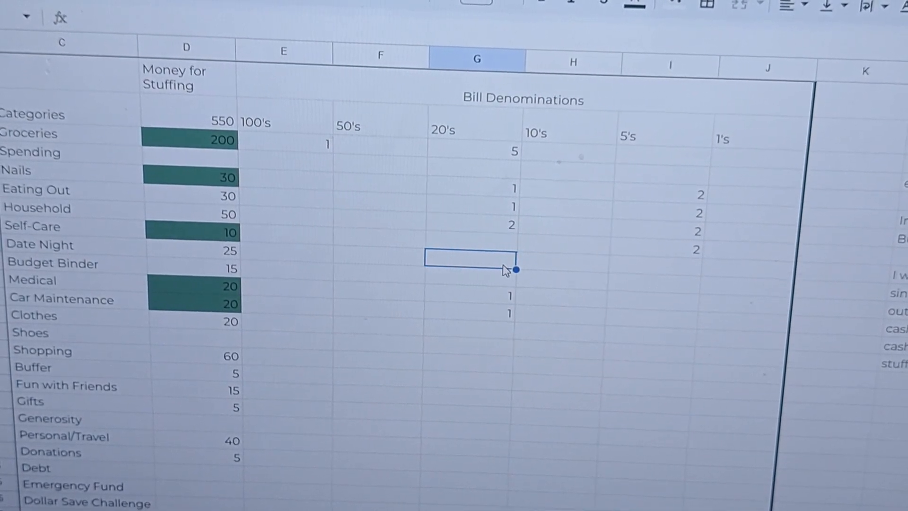
click(655, 265)
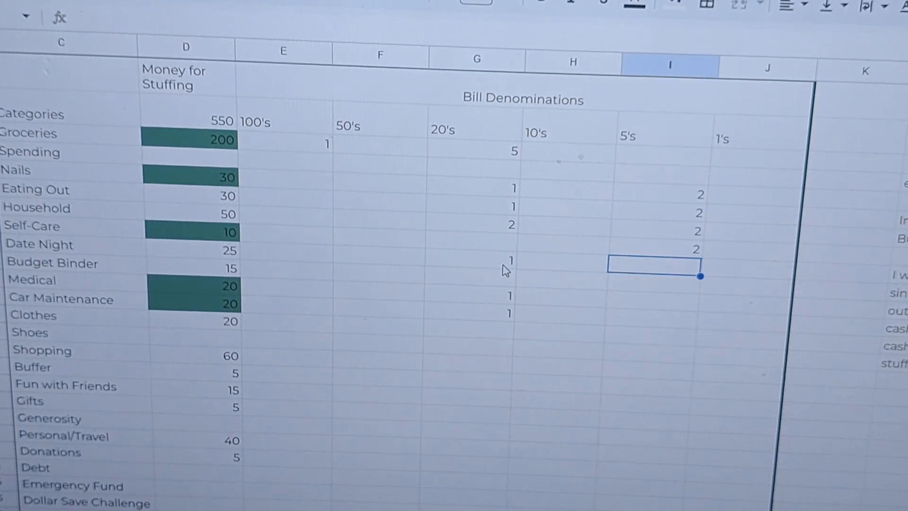
text(1)
click(654, 284)
text(3)
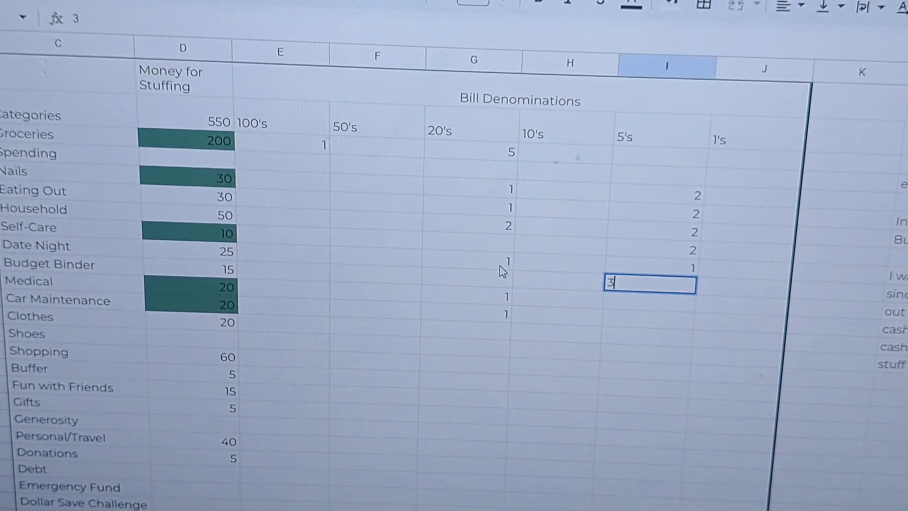
click(463, 294)
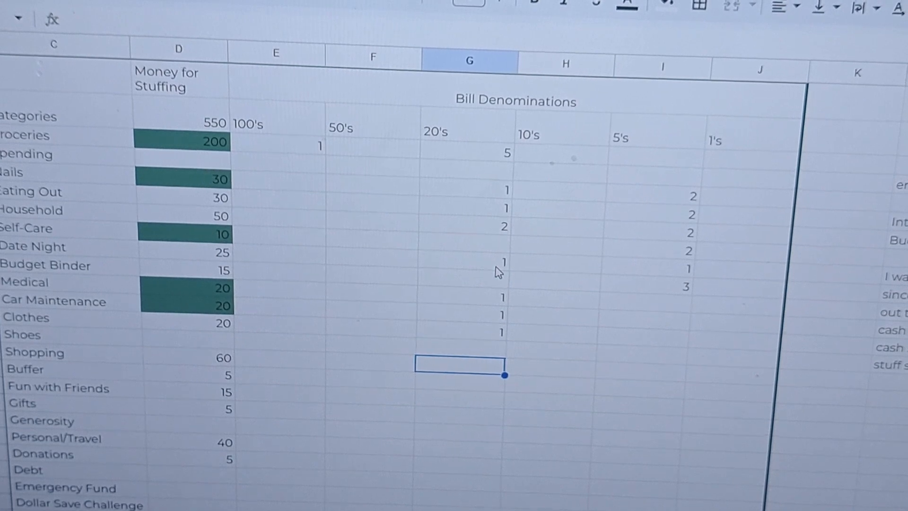
text(3)
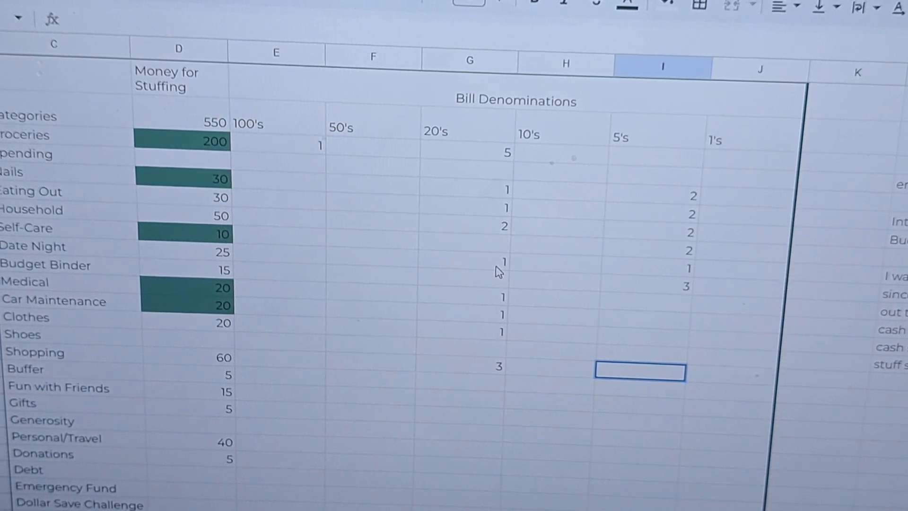
Enter bill counts for Fun with Friends (1, 3), Donations 2 twenties and Debt 1 five.
click(462, 379)
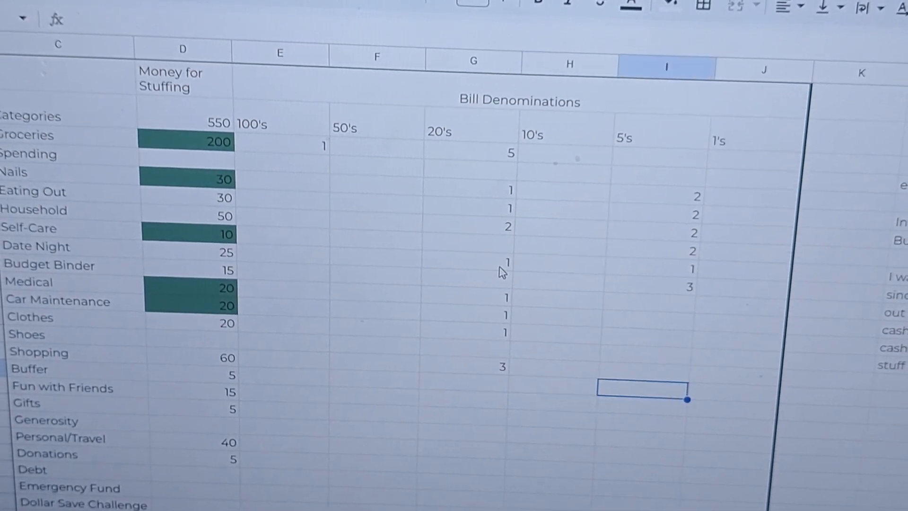
text(1)
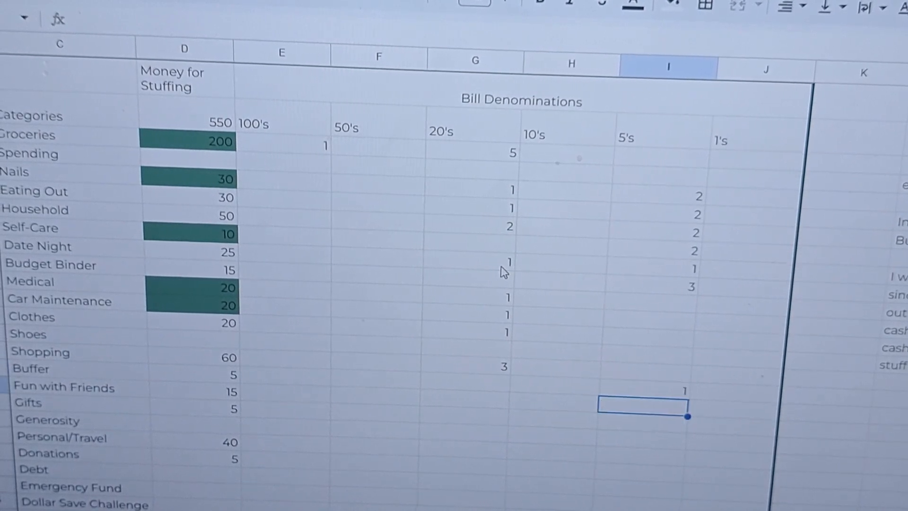
text(3)
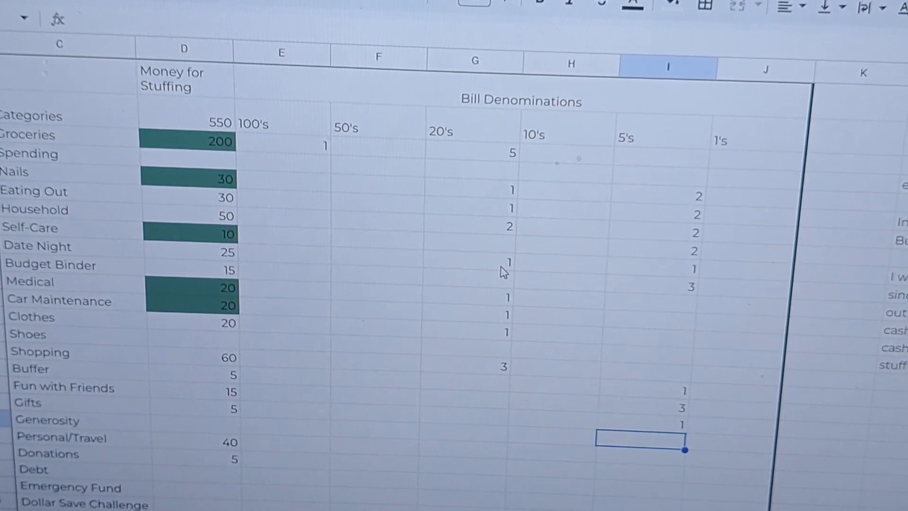
click(463, 448)
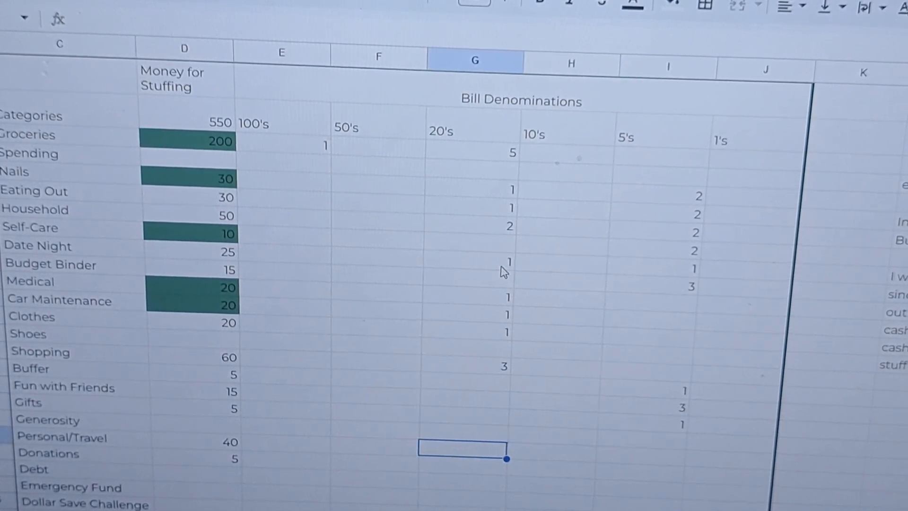
text(2)
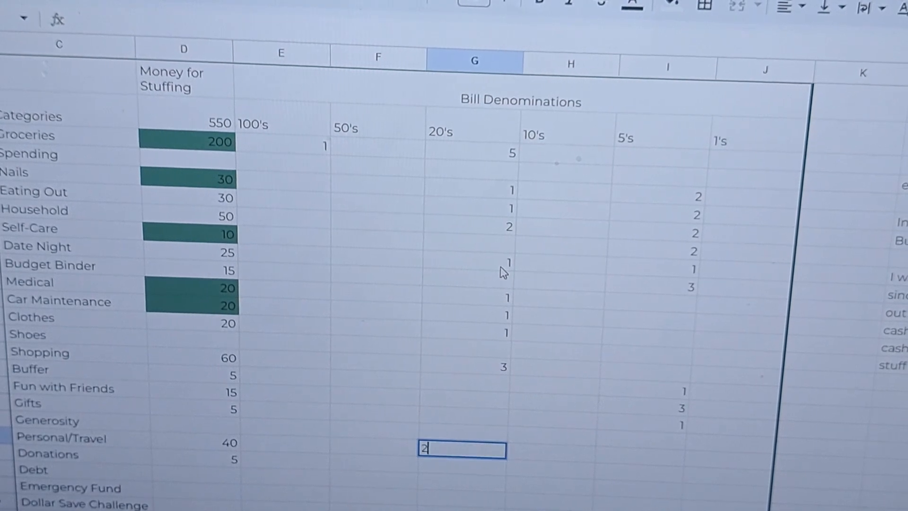
key(enter)
text(1)
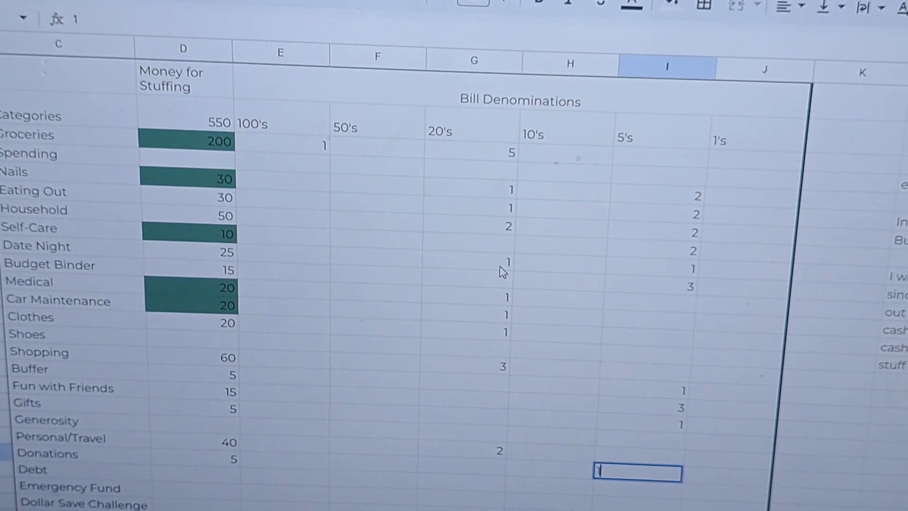
click(458, 482)
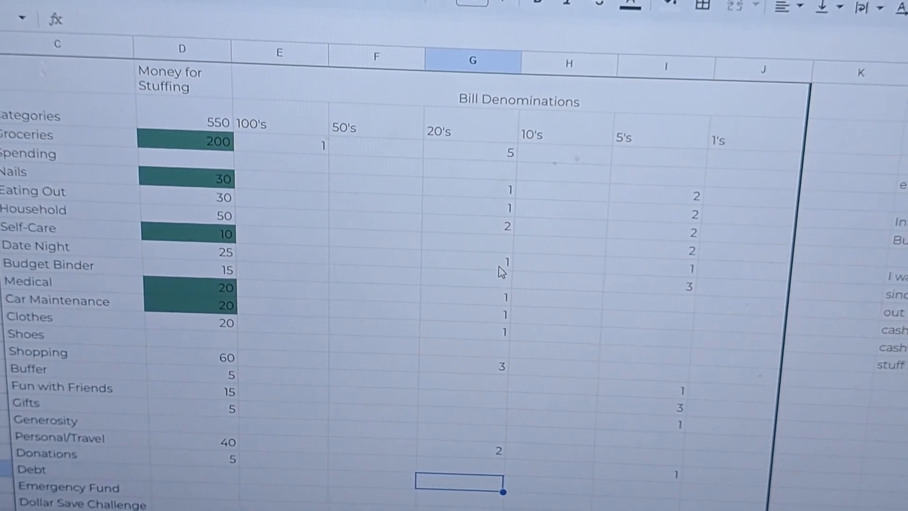
scroll(down, 3)
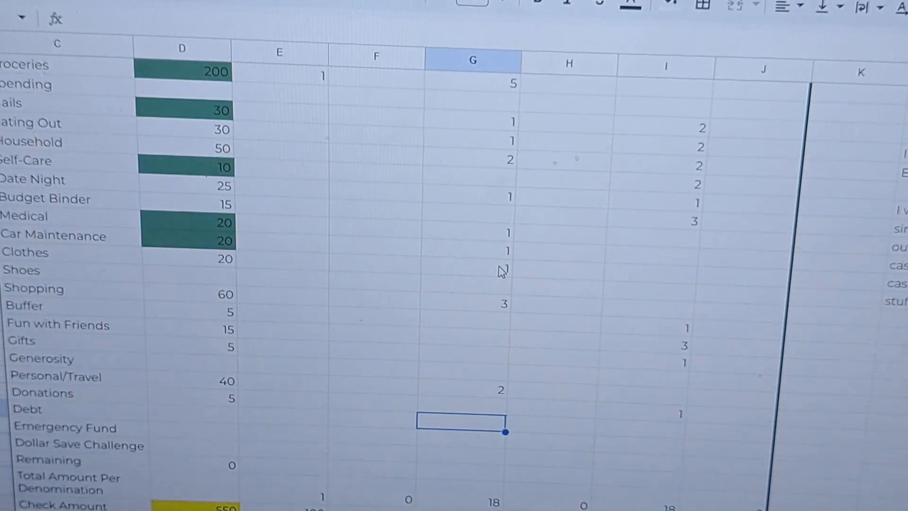
scroll(down, 3)
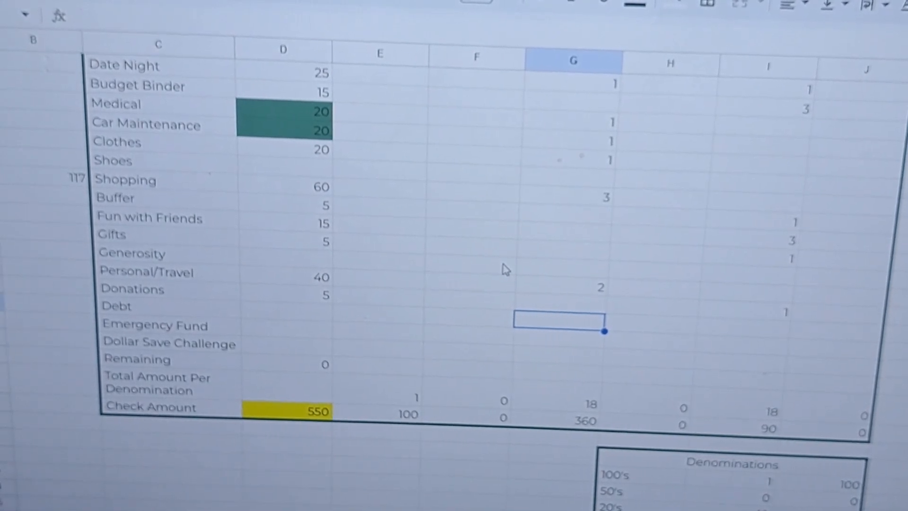
scroll(down, 3)
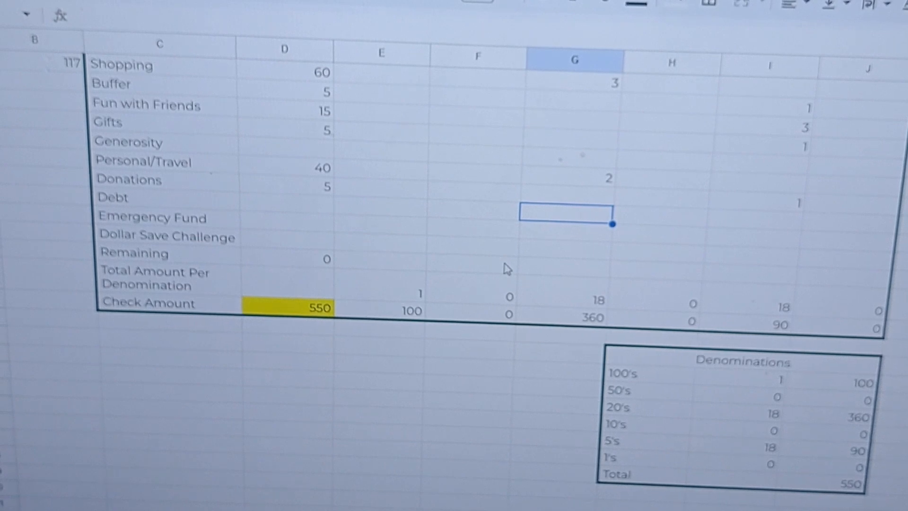
scroll(down, 3)
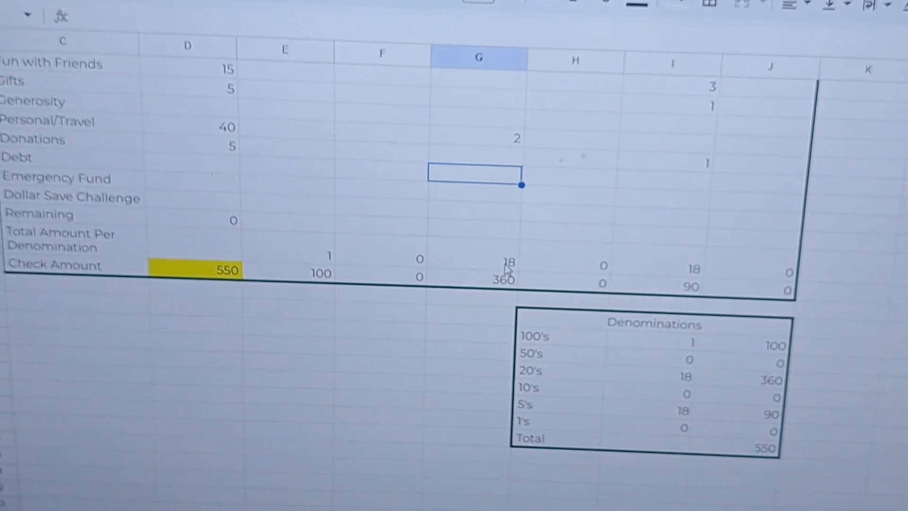